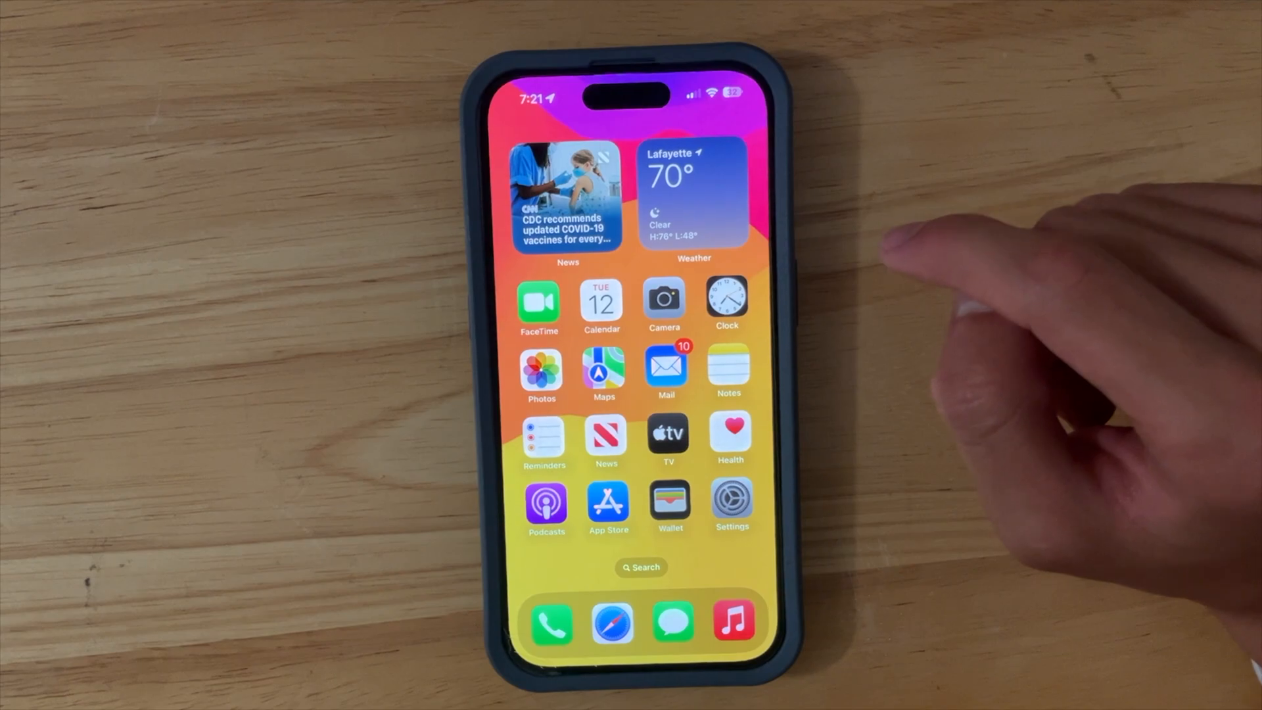
mouse_move(846, 362)
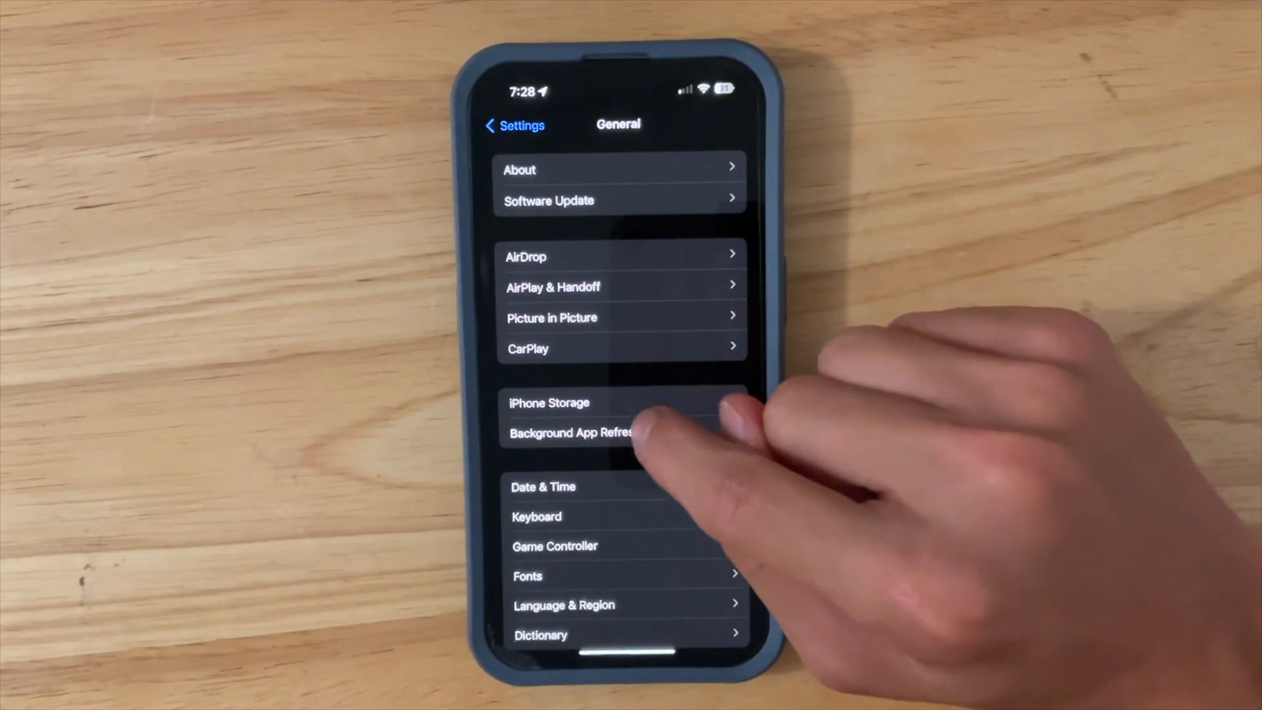
- Go back from the General page to the top-level Settings list
left_click(550, 403)
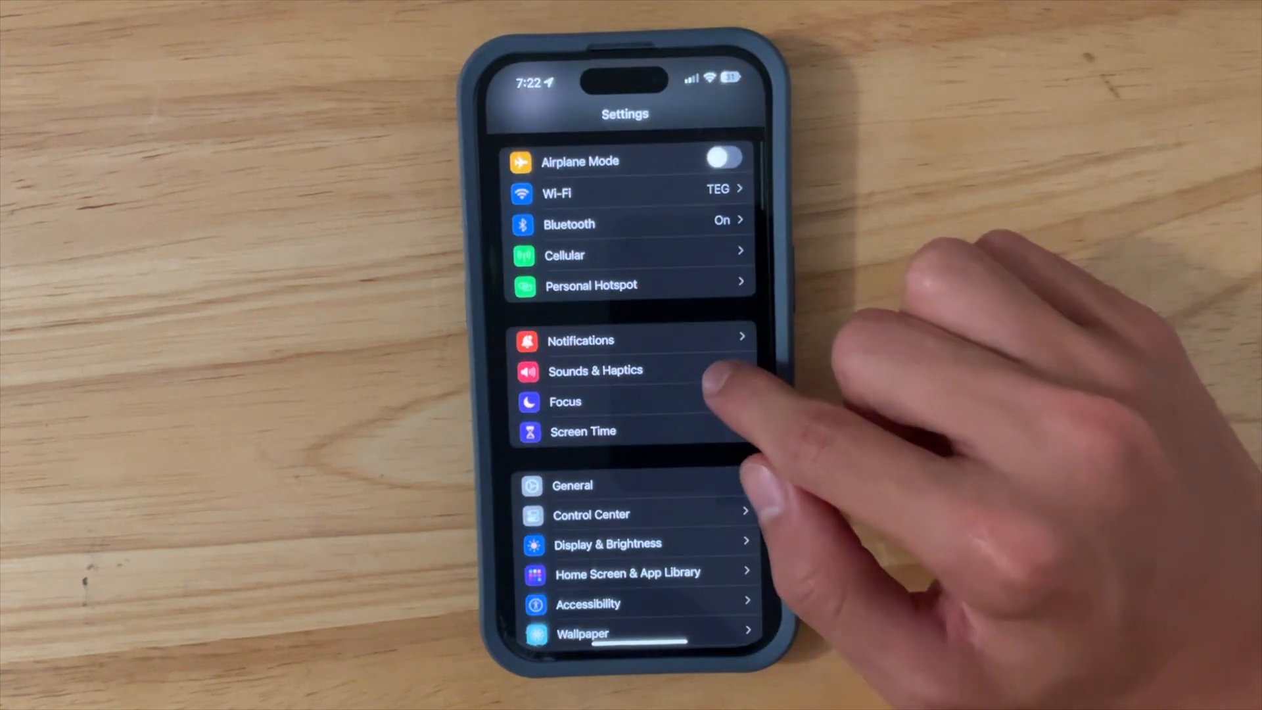
- In Sounds & Haptics, set ringtone and alert haptics to Always Play
left_click(596, 371)
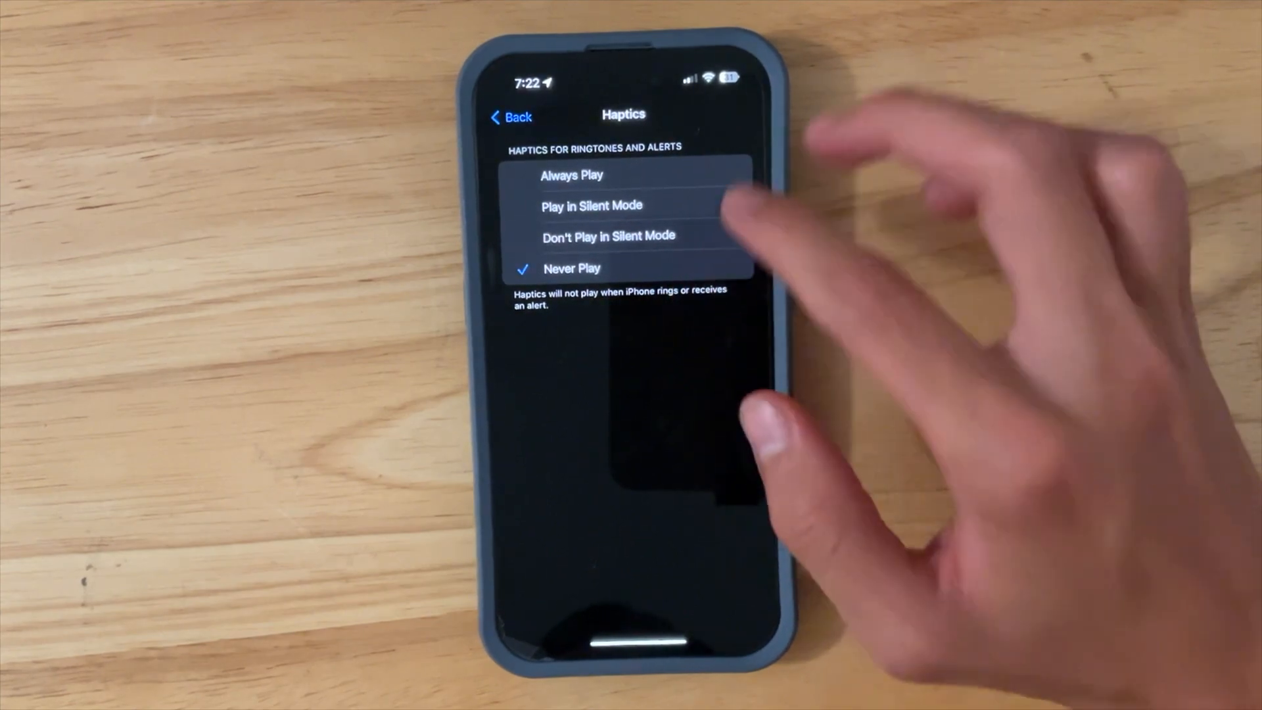
left_click(572, 176)
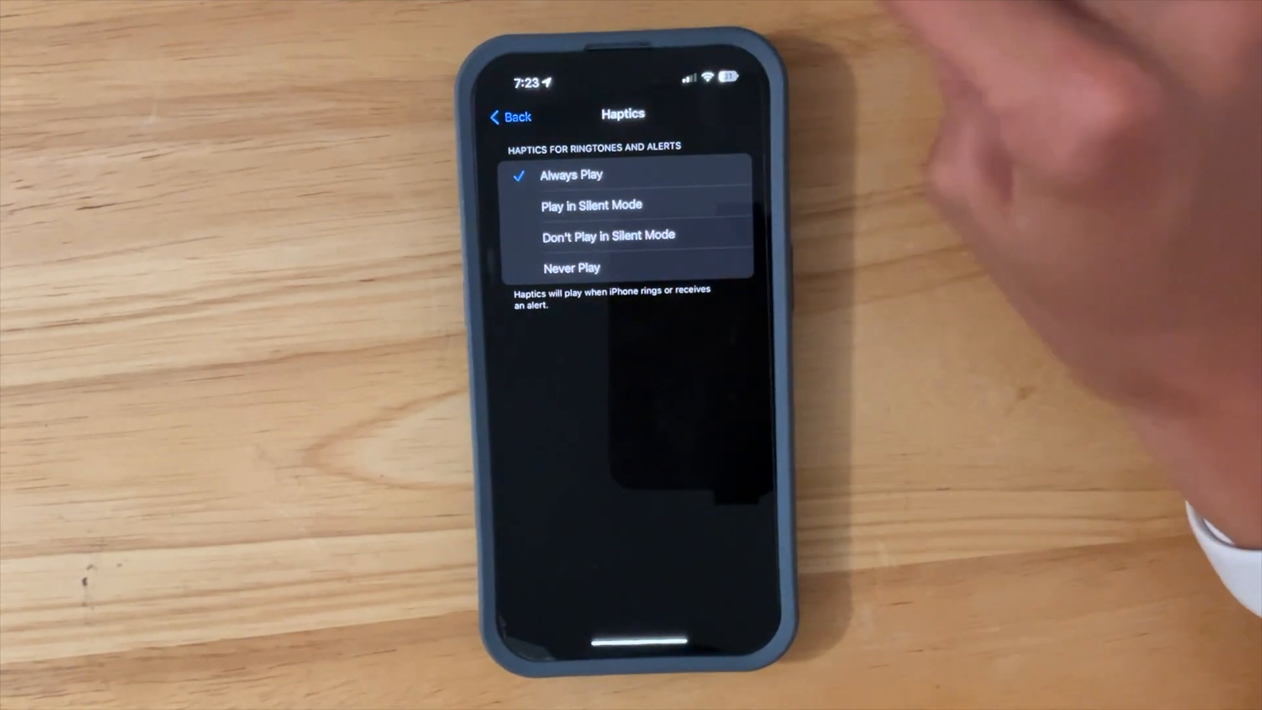
- Browse the new ringtones, ending on the Text Tone list with Note (Default) selected
left_click(509, 117)
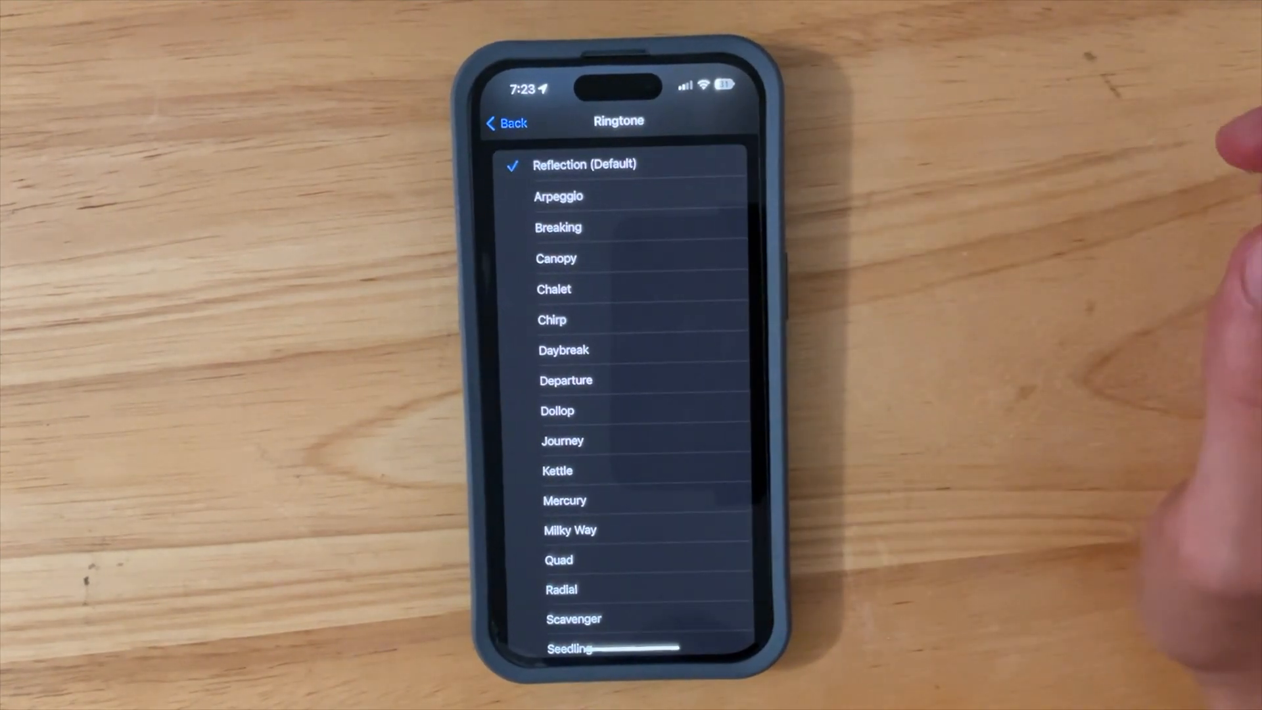
mouse_move(926, 322)
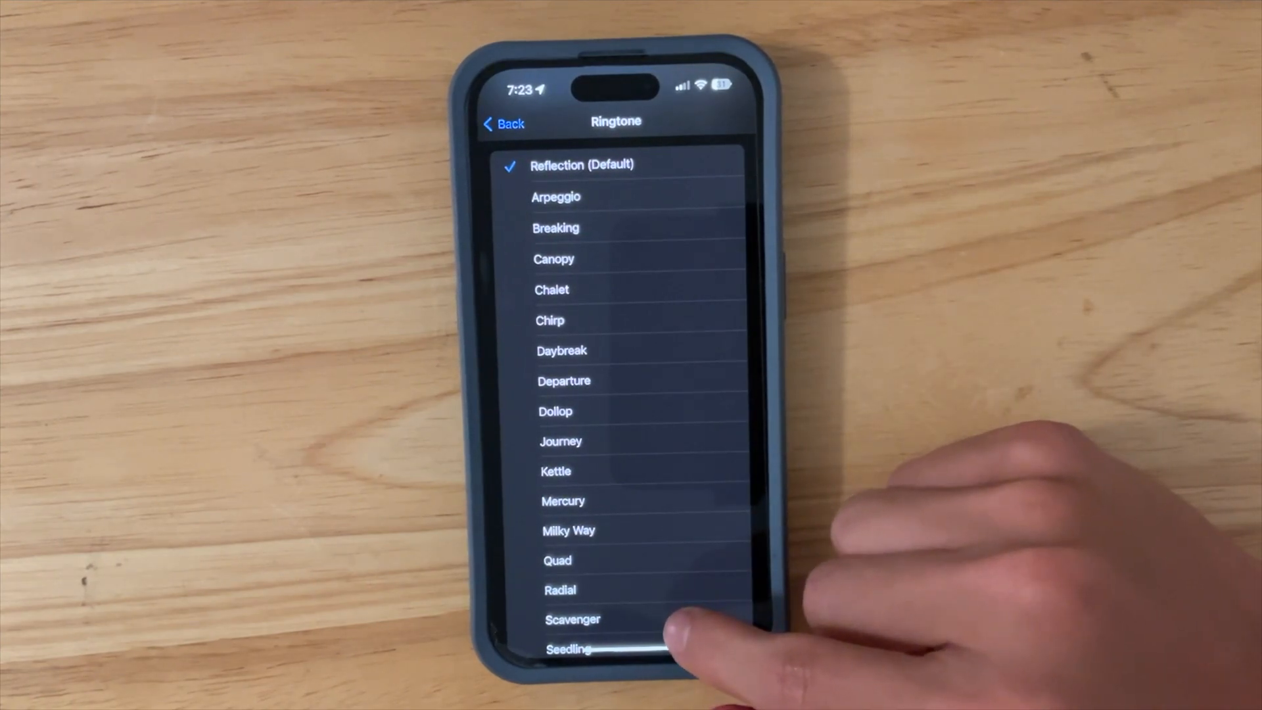
scroll("down", 3)
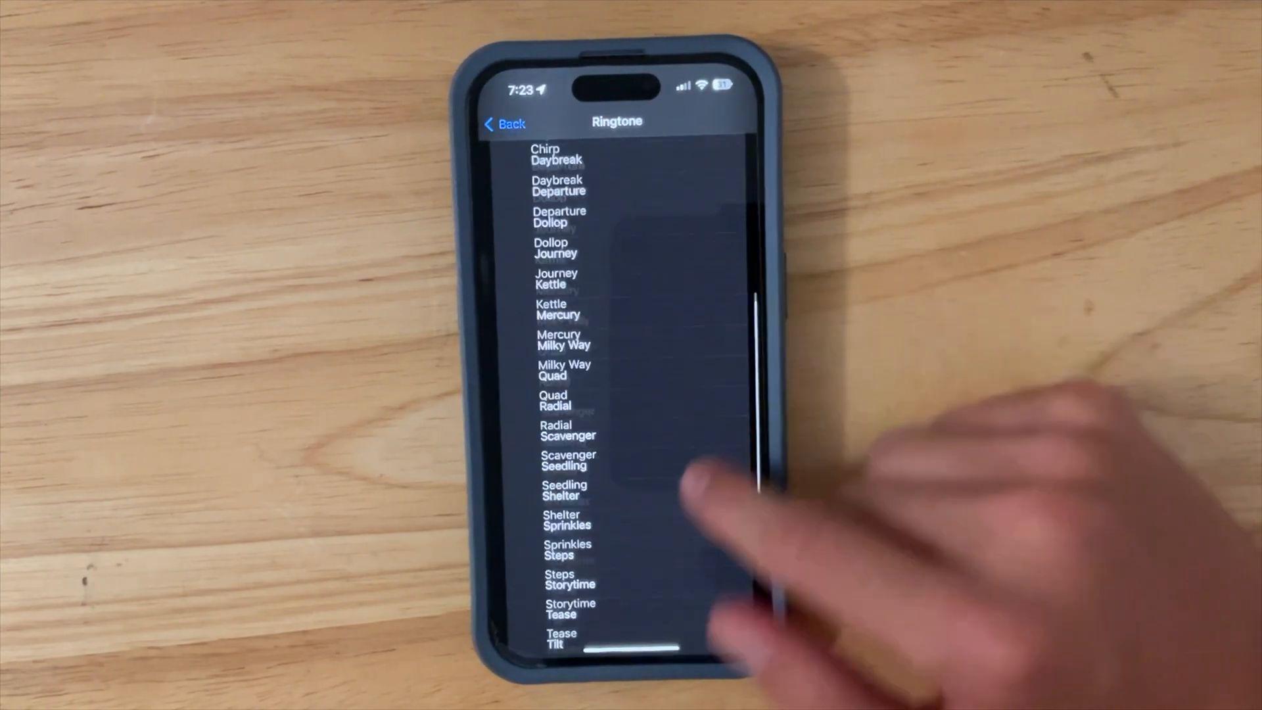
scroll("up", 3)
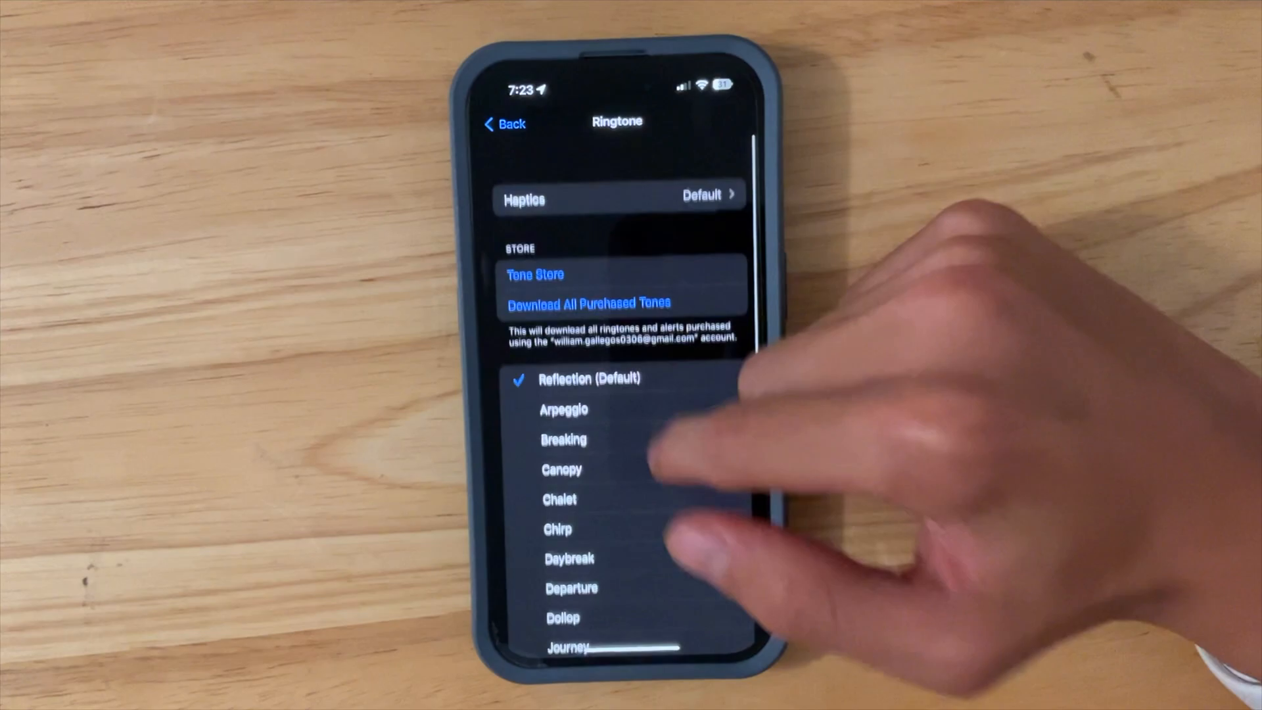
scroll("up", 3)
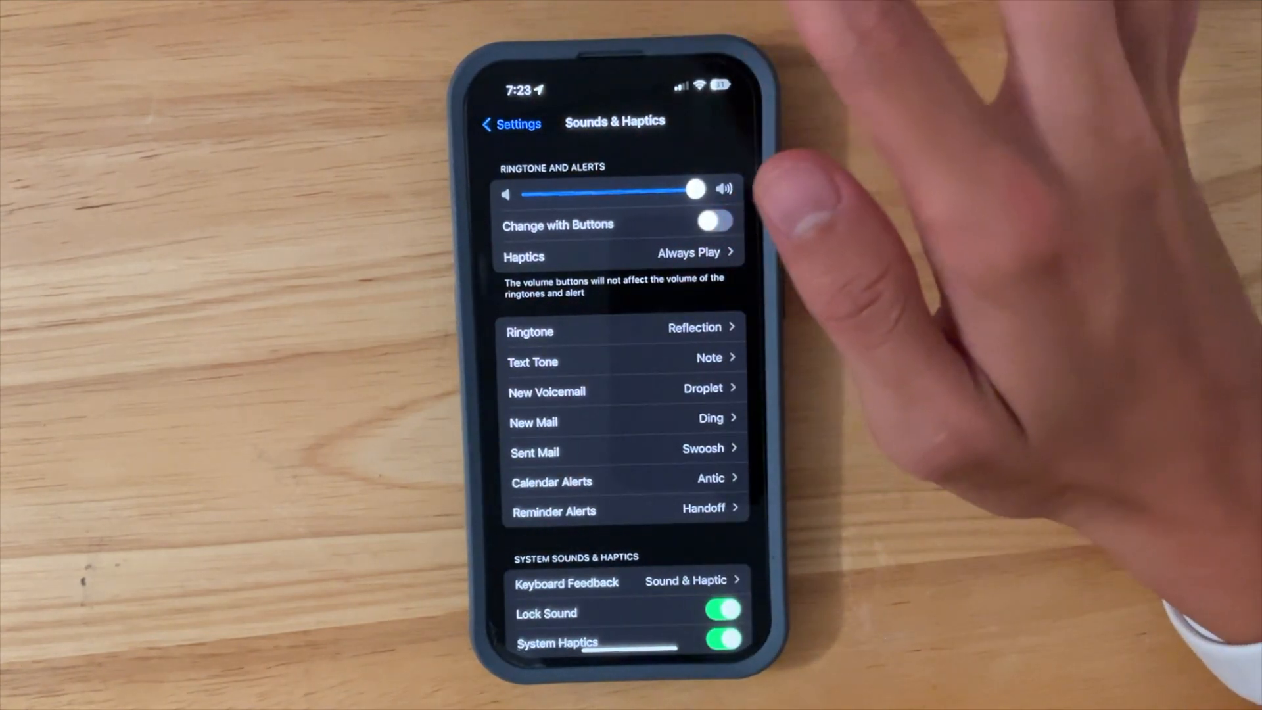
left_click(530, 332)
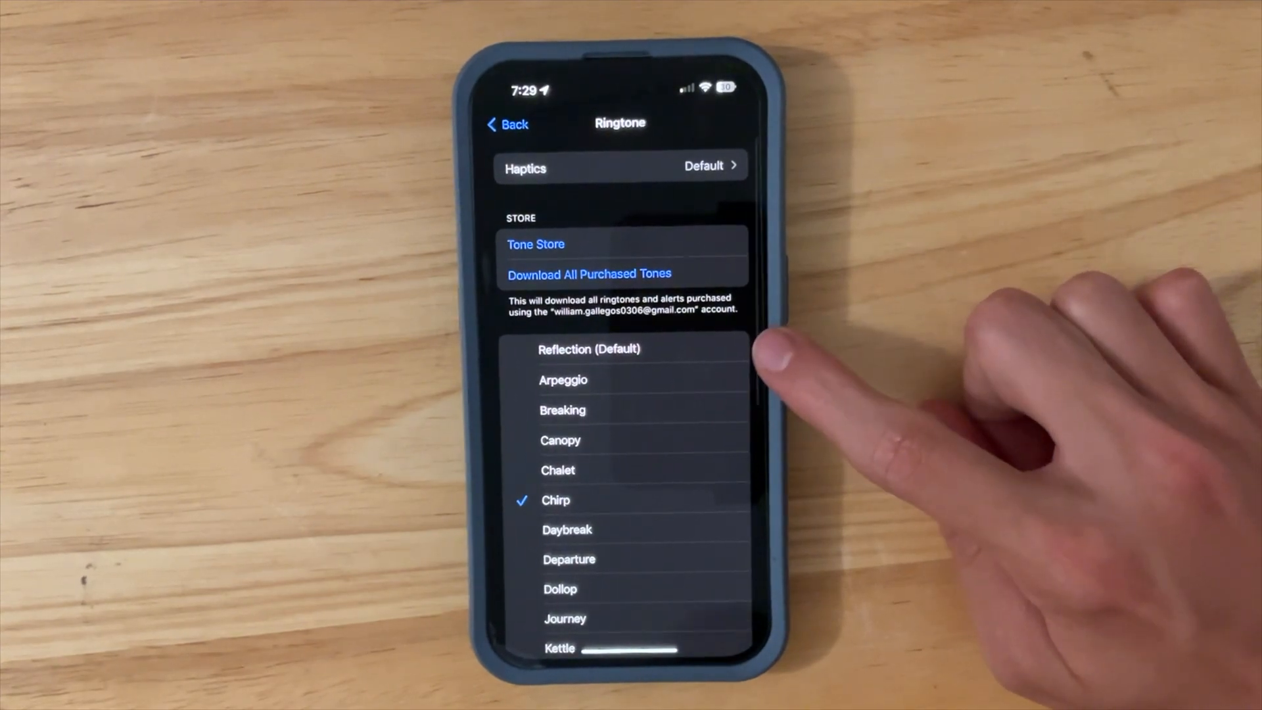
mouse_move(773, 378)
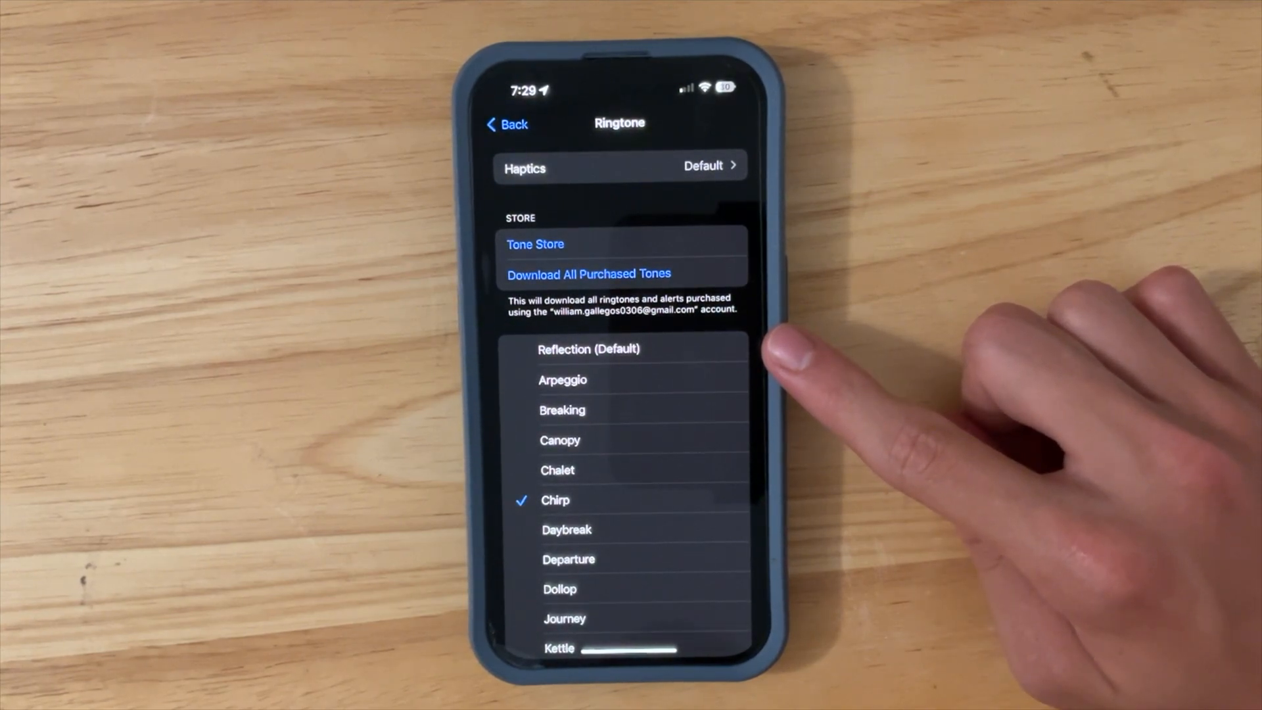
mouse_move(805, 362)
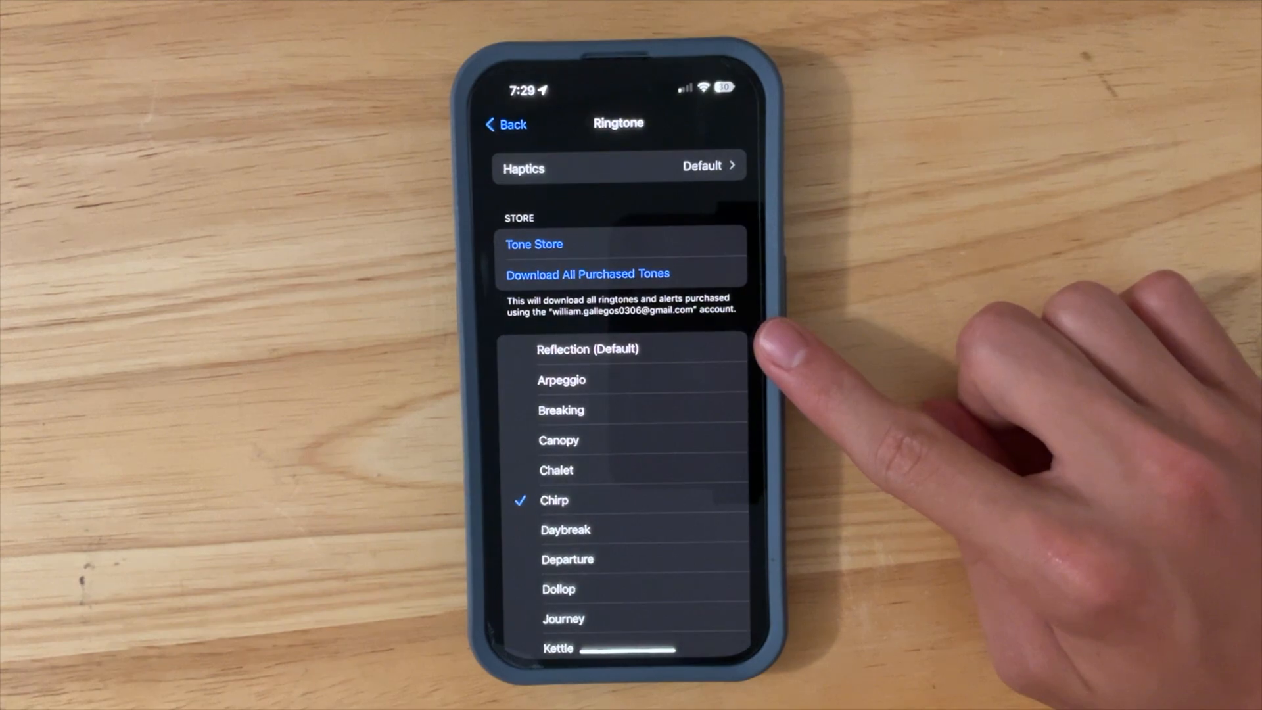
left_click(506, 124)
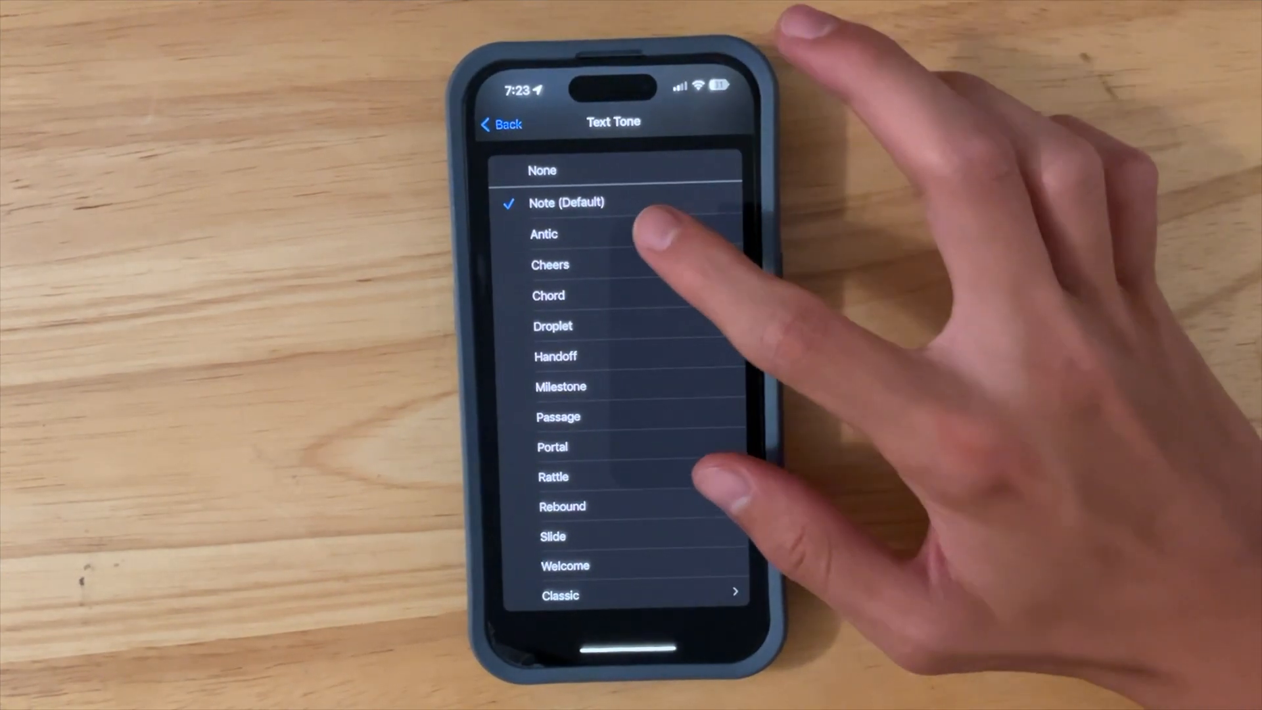
- Preview the Handoff, Portal, Rattle, Rebound and Welcome text tones
left_click(551, 265)
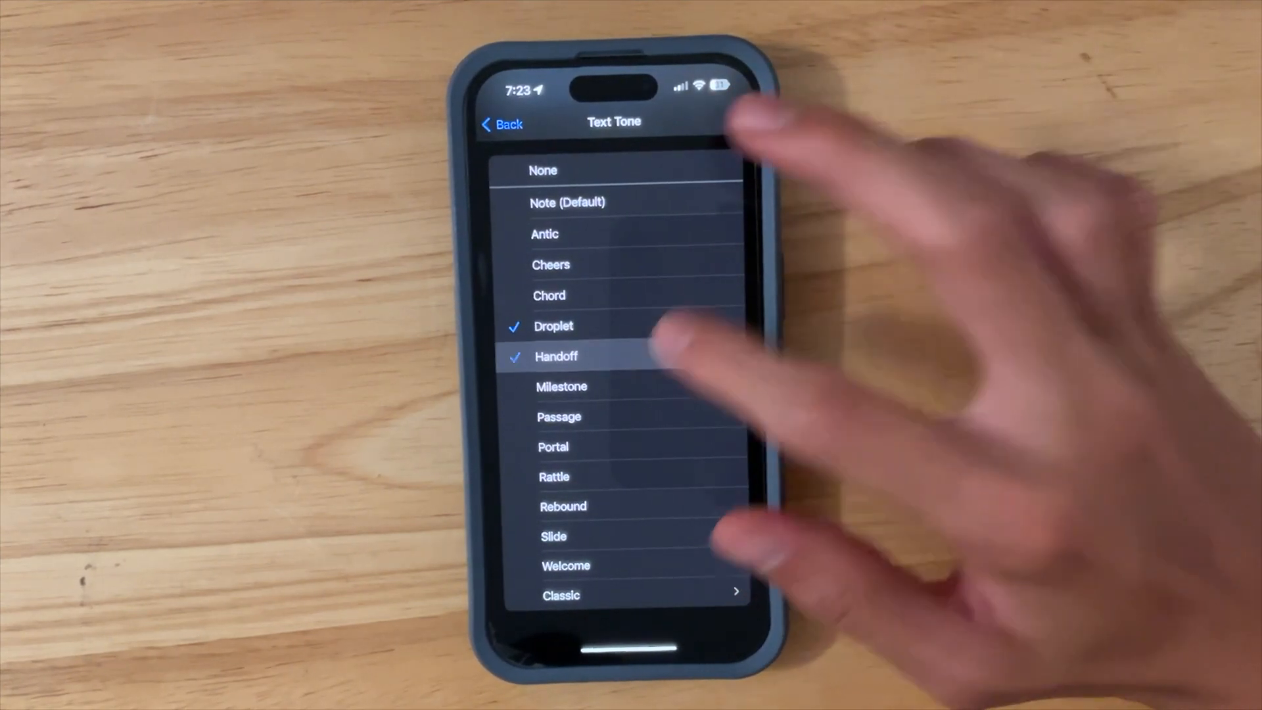
left_click(561, 386)
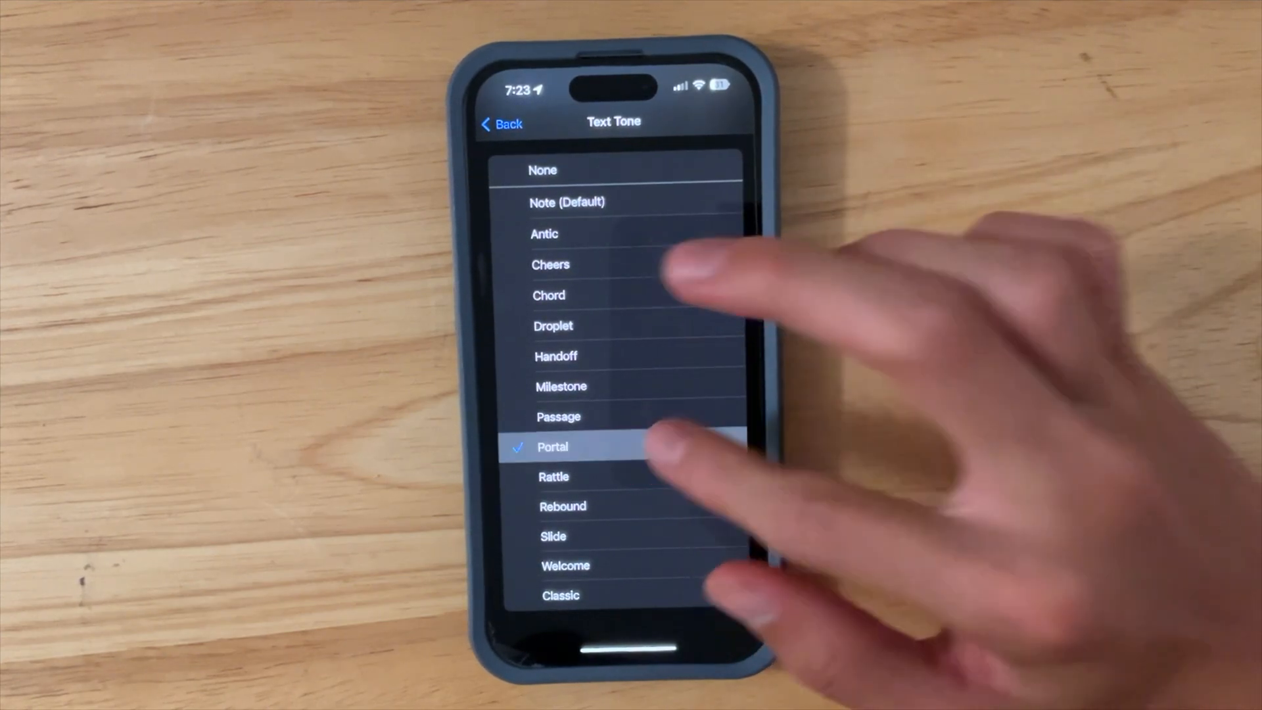
left_click(553, 476)
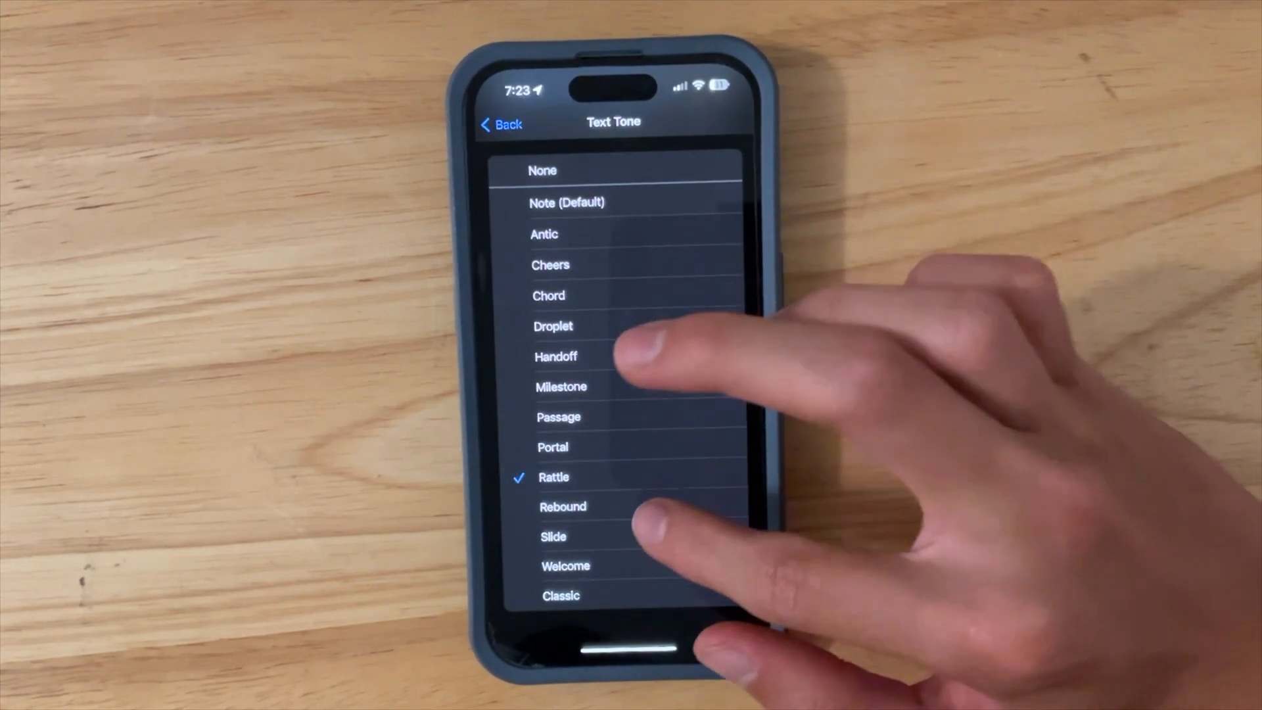
left_click(564, 507)
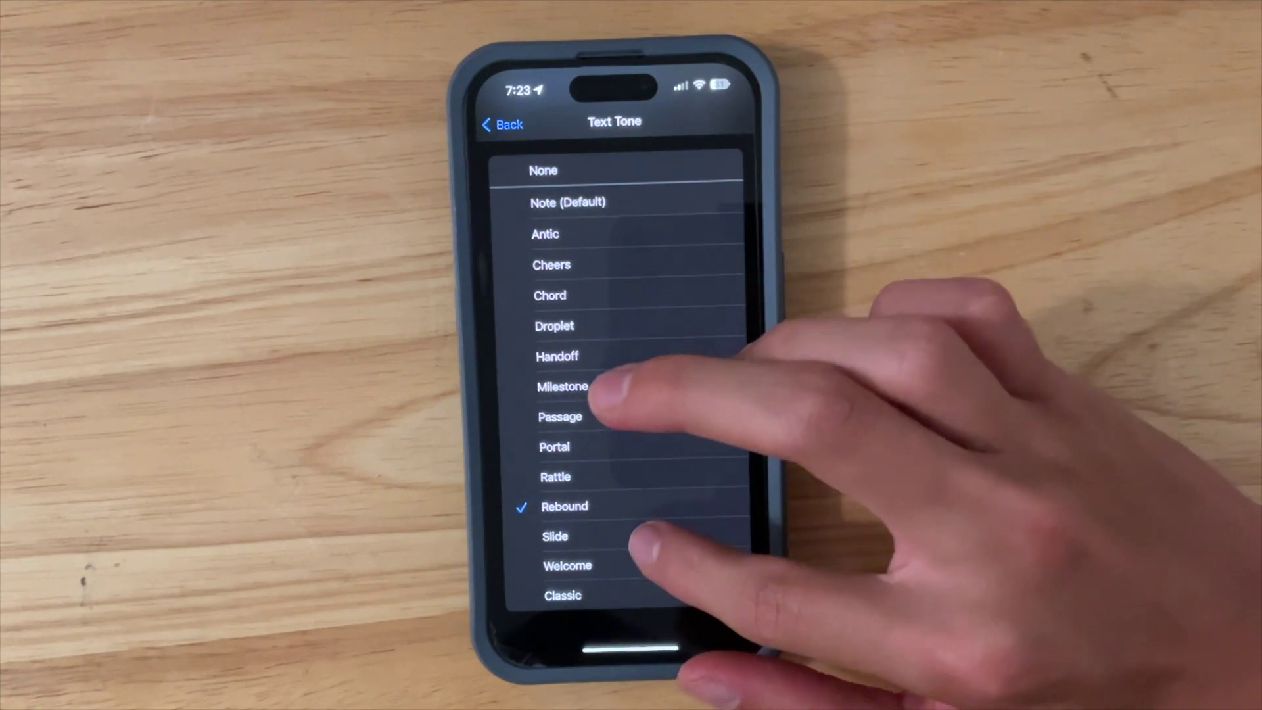
left_click(569, 565)
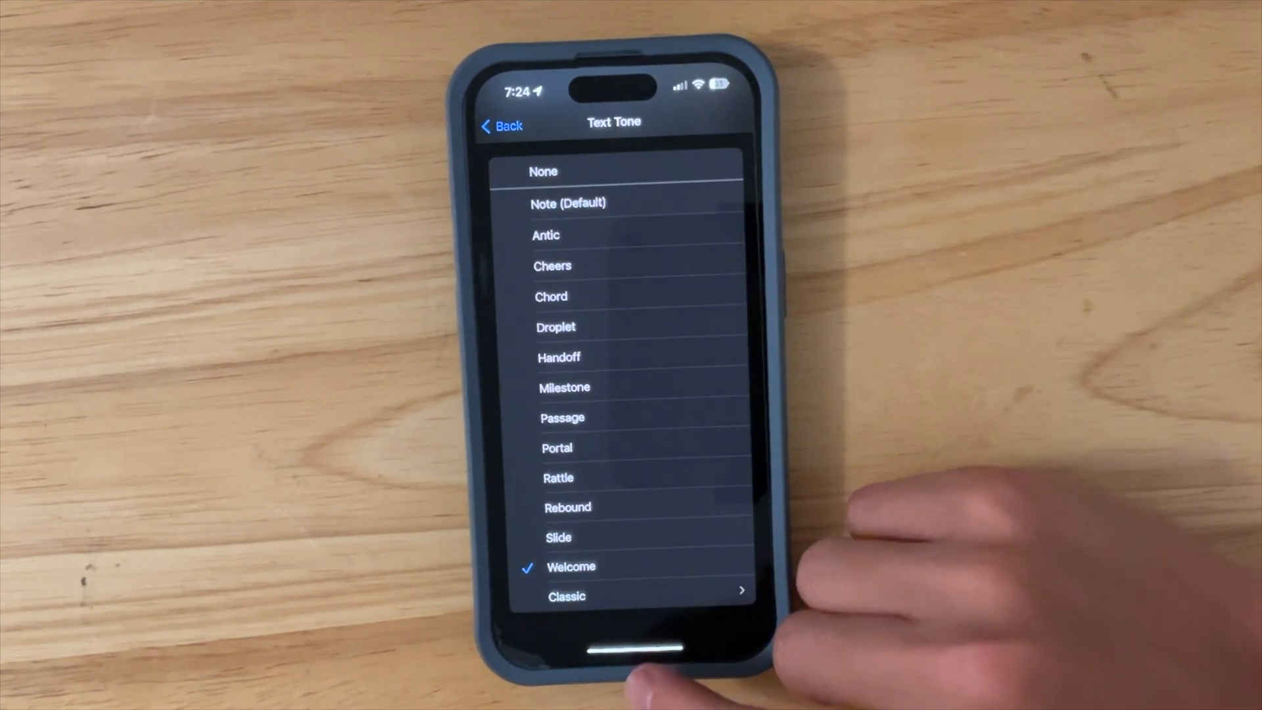
- Reselect Note (Default) as the text tone and show the Classic text tones
left_click(568, 203)
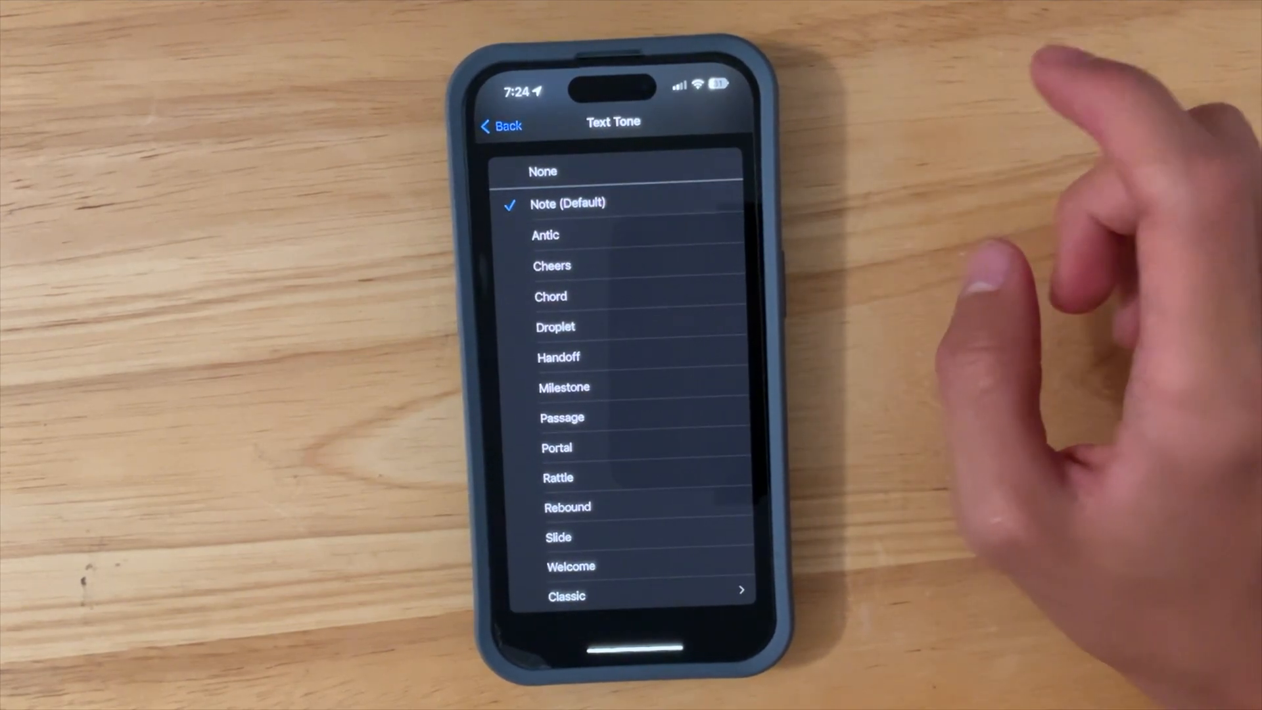
left_click(501, 126)
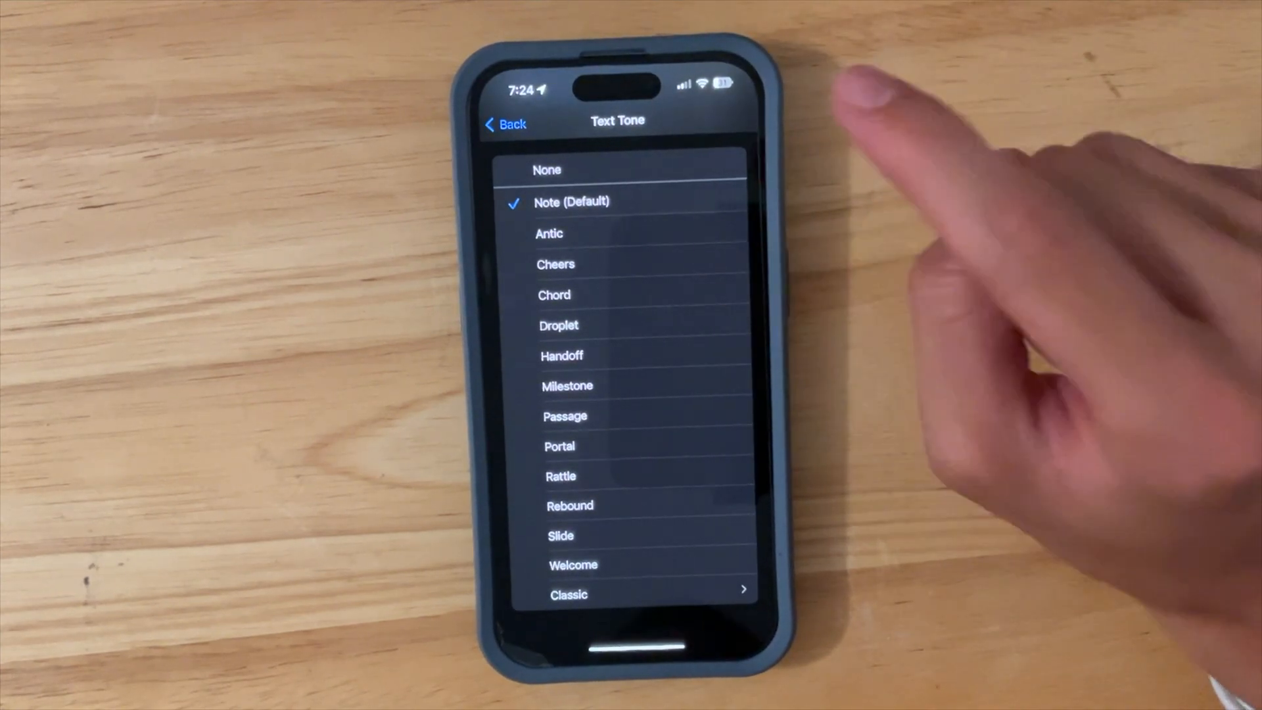
left_click(555, 264)
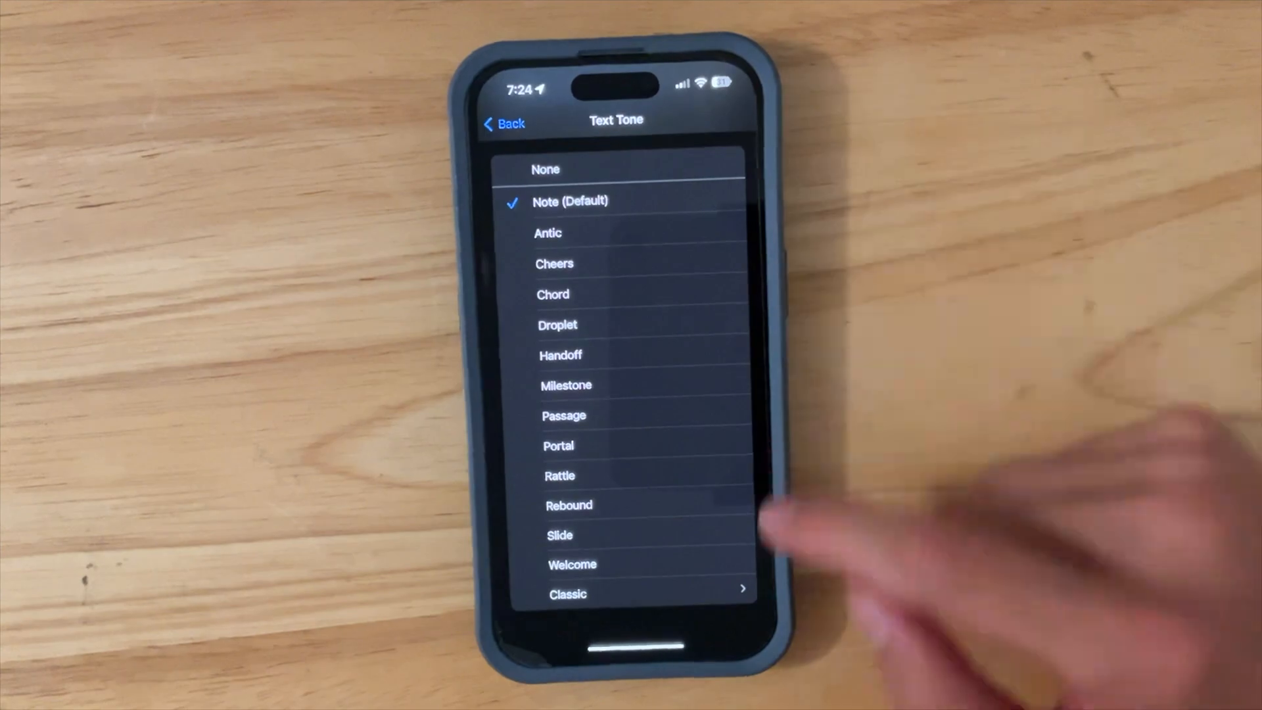
left_click(567, 595)
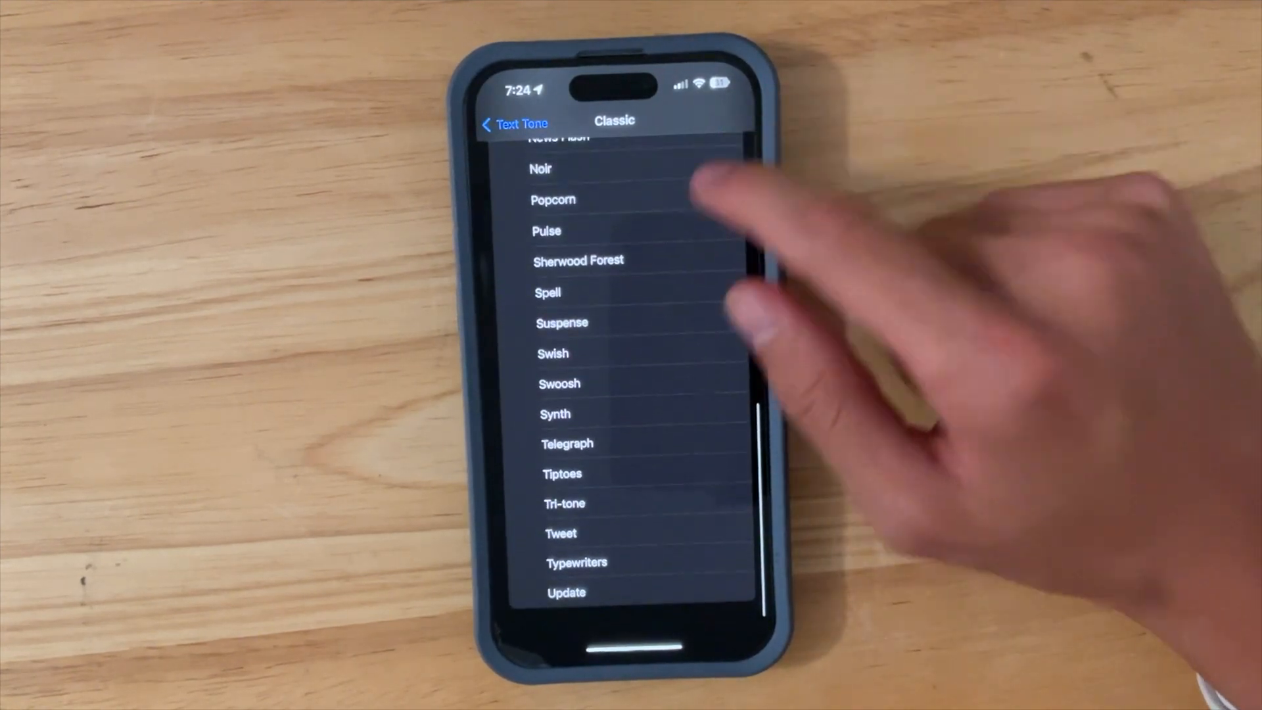
- Leave the classic text tones and view the Classic ringtones list
left_click(513, 125)
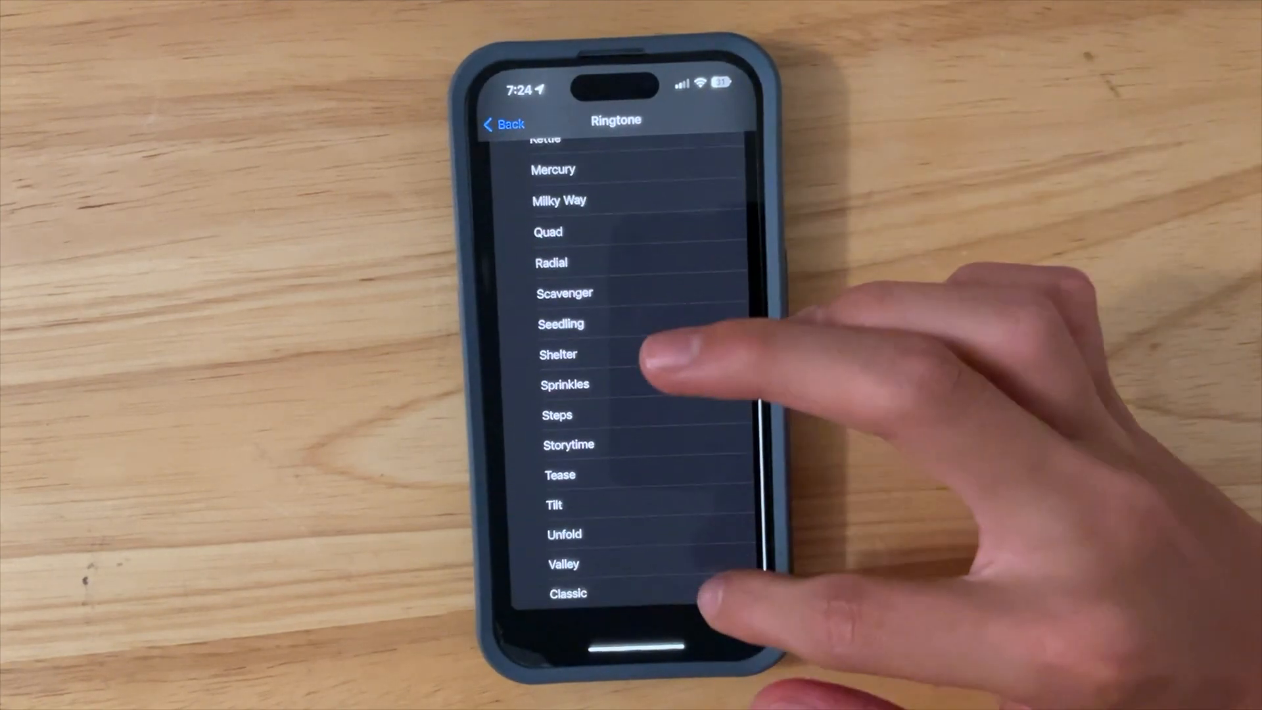
left_click(567, 593)
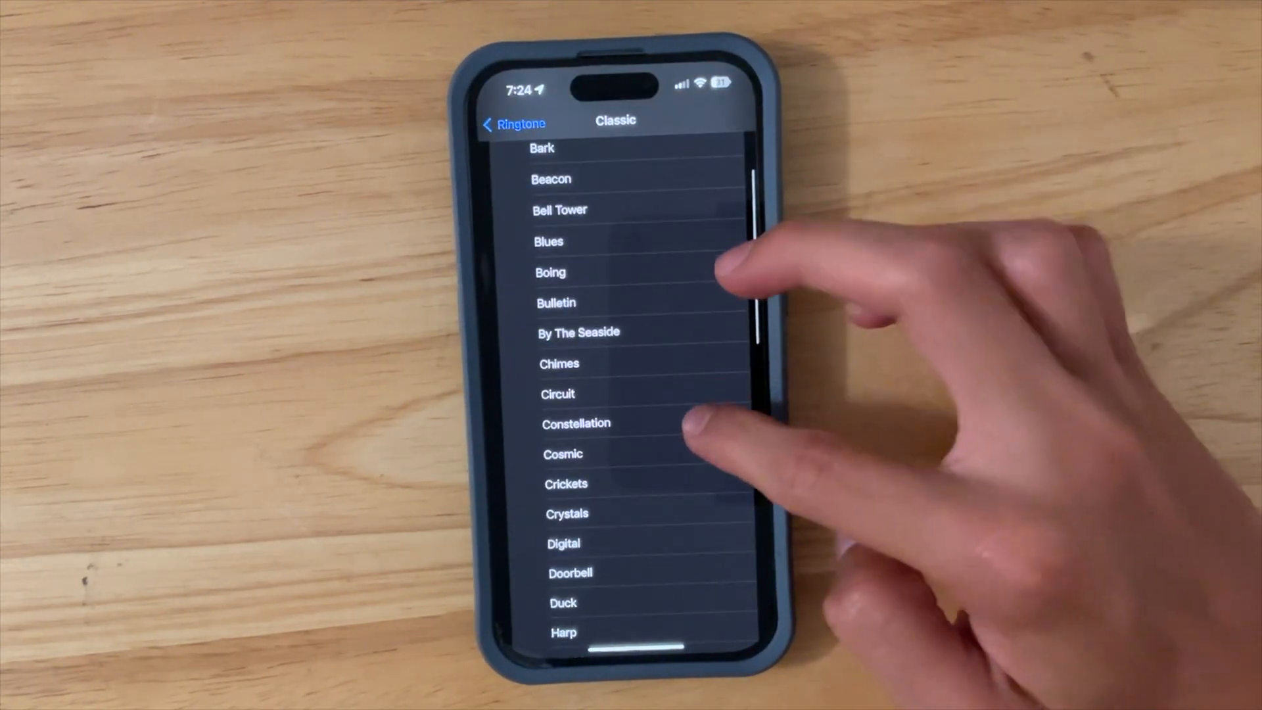
left_click(513, 123)
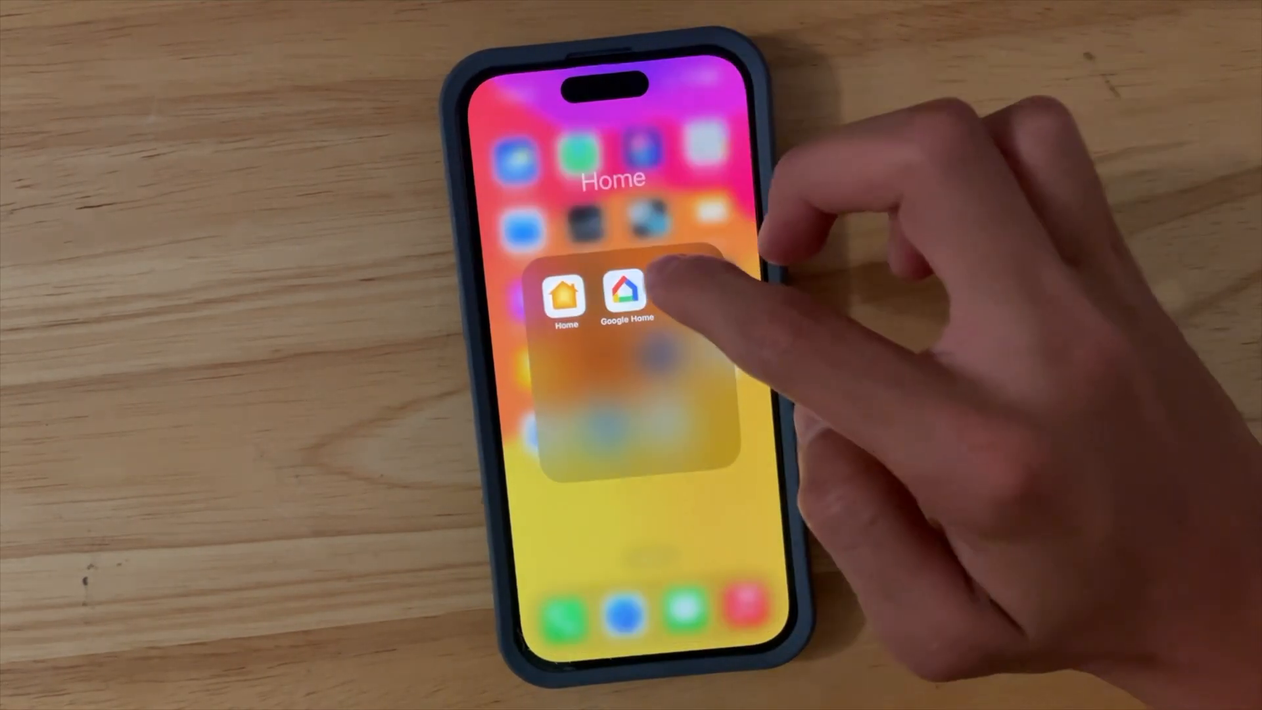
- Open Apple Home and view the home's energy grid forecast details
left_click(566, 297)
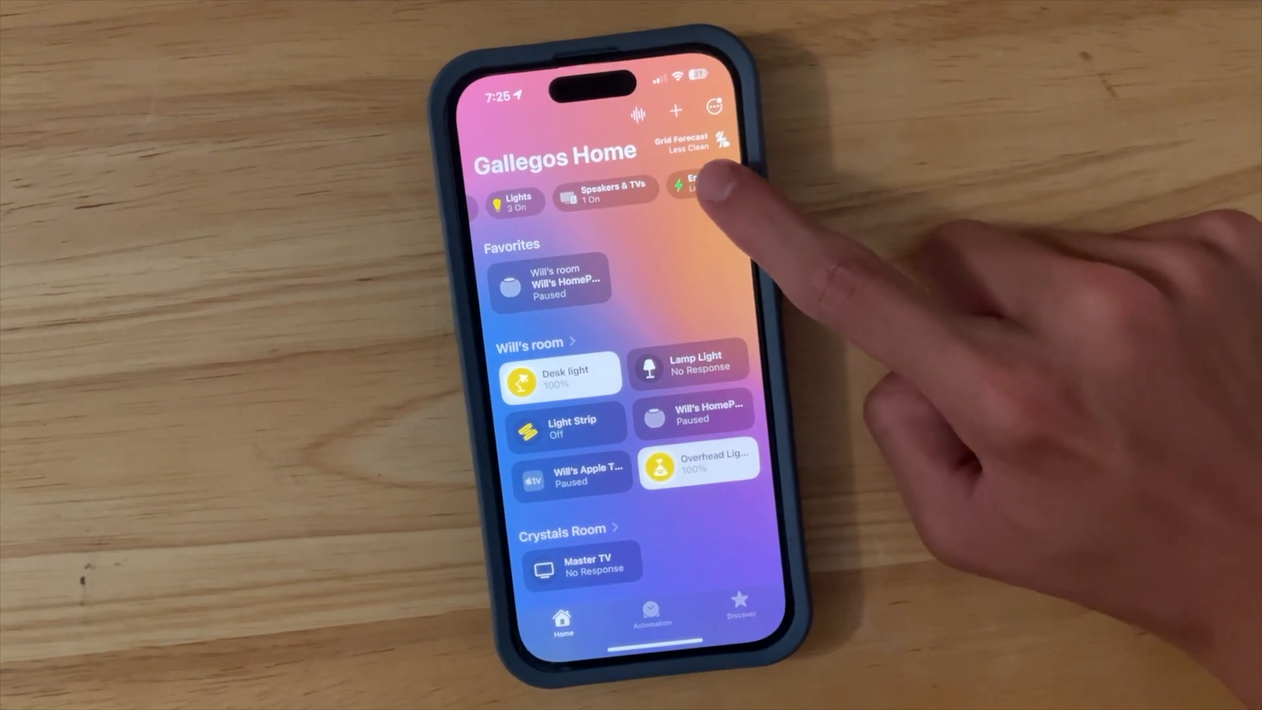
left_click(699, 183)
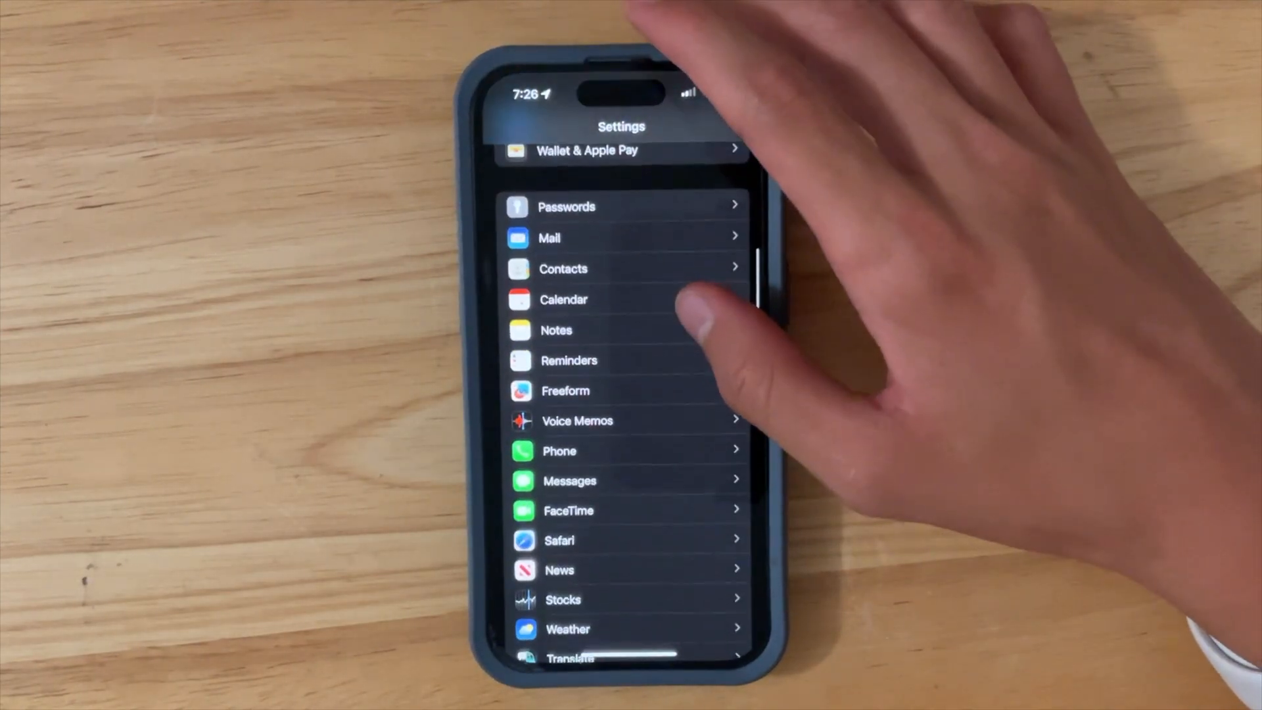
- View Camera Formats: ProRAW & Resolution Control with ProRAW Max as Pro Default
scroll("down", 3)
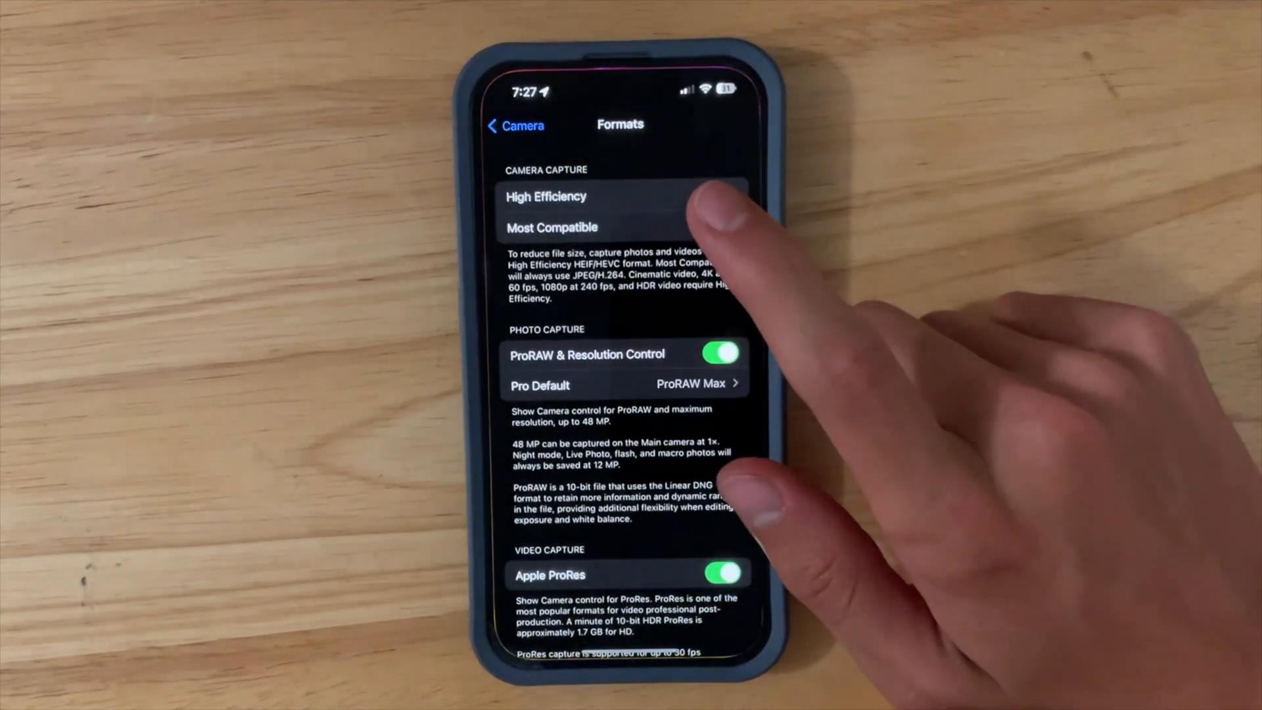
left_click(552, 227)
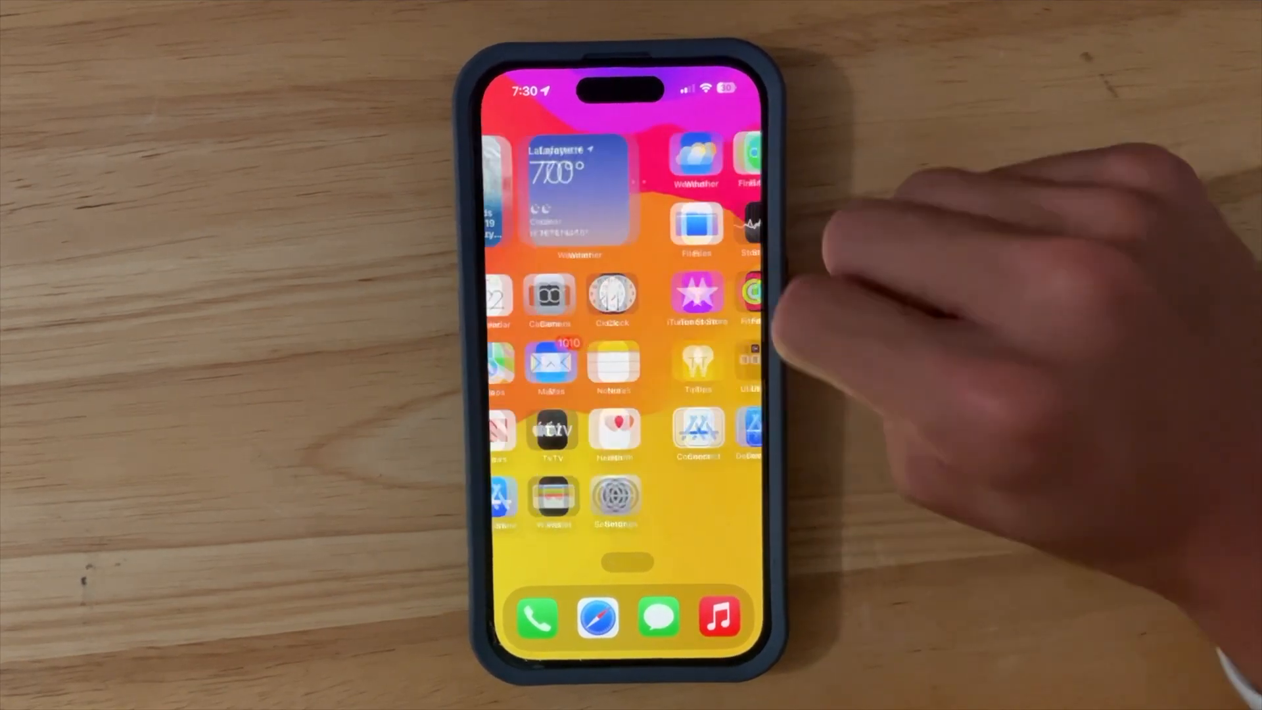
- Open Clock and browse the When Timer Ends tone list
left_click(617, 505)
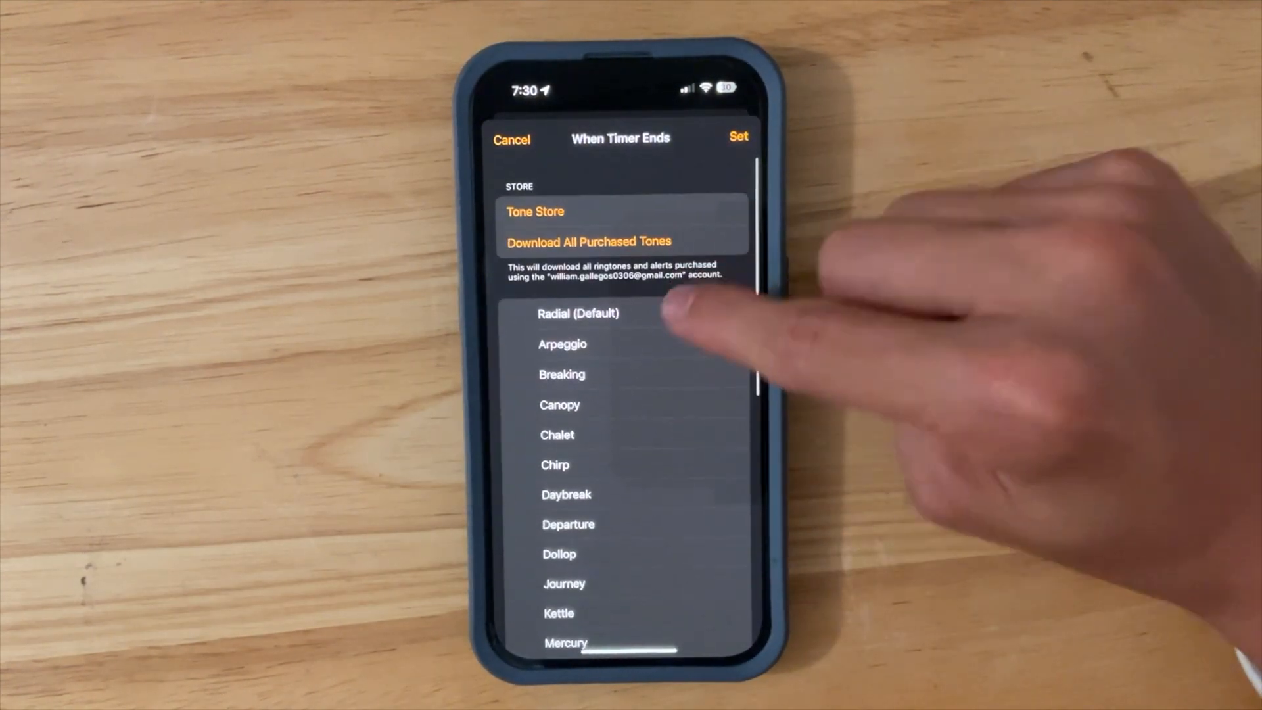
left_click(578, 313)
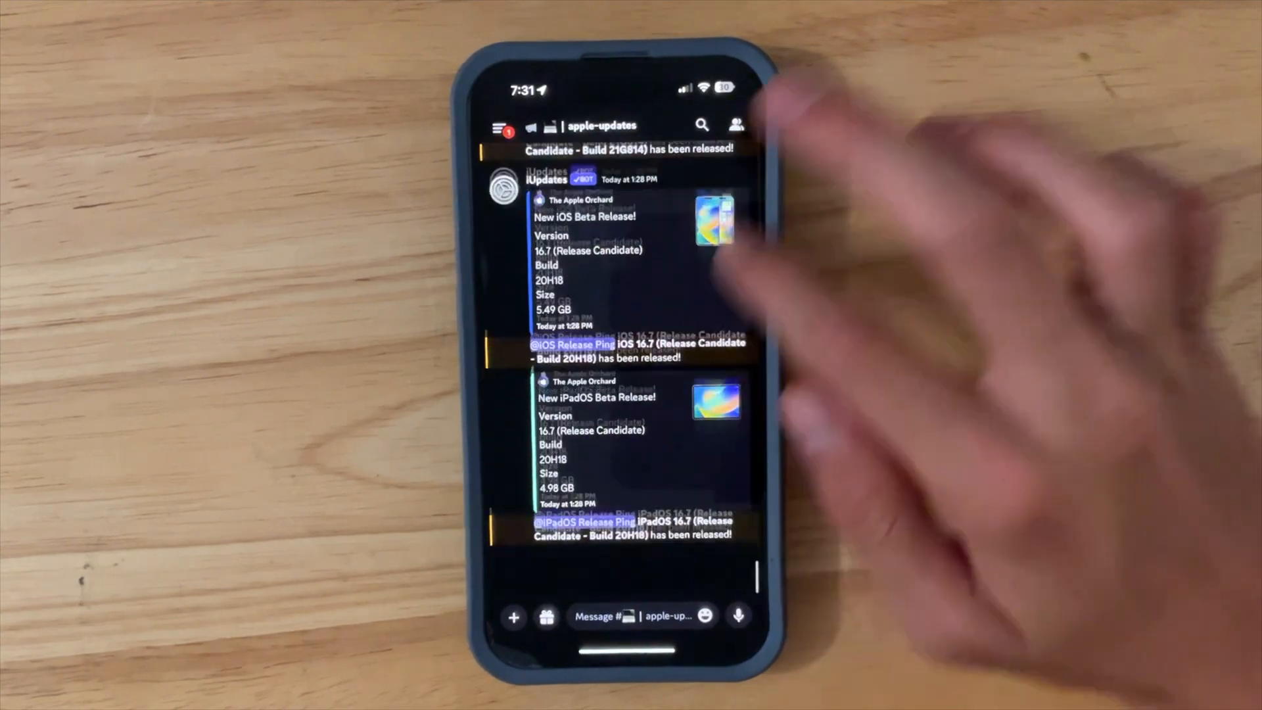
- Scroll through the iOS and iPadOS release pings in apple-updates, then open Calendar
scroll("down", 3)
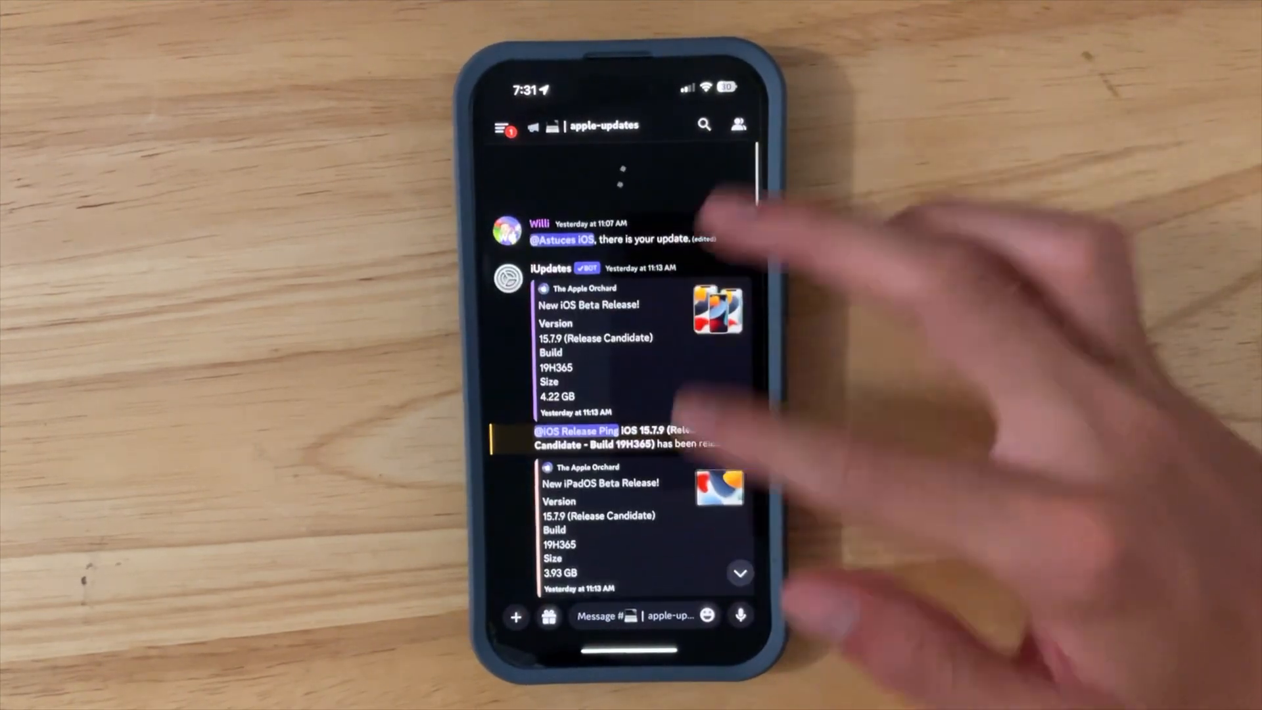
scroll("down", 3)
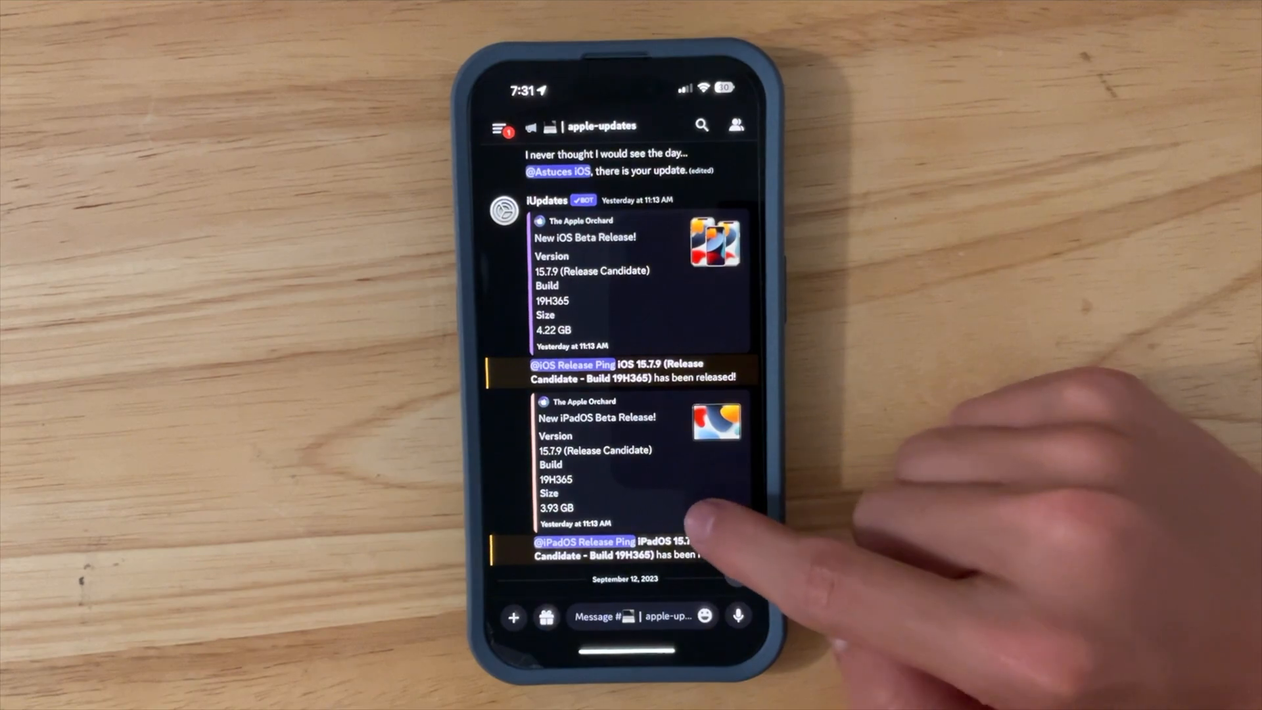
scroll("up", 3)
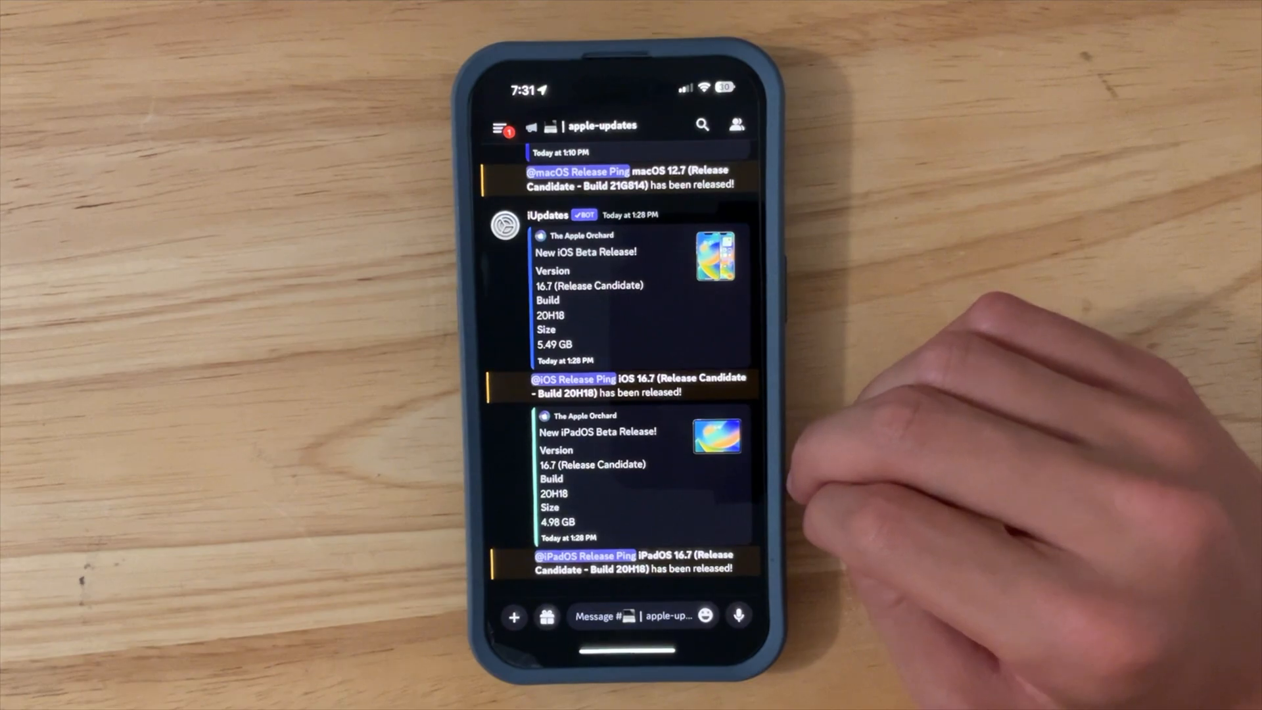
scroll("down", 3)
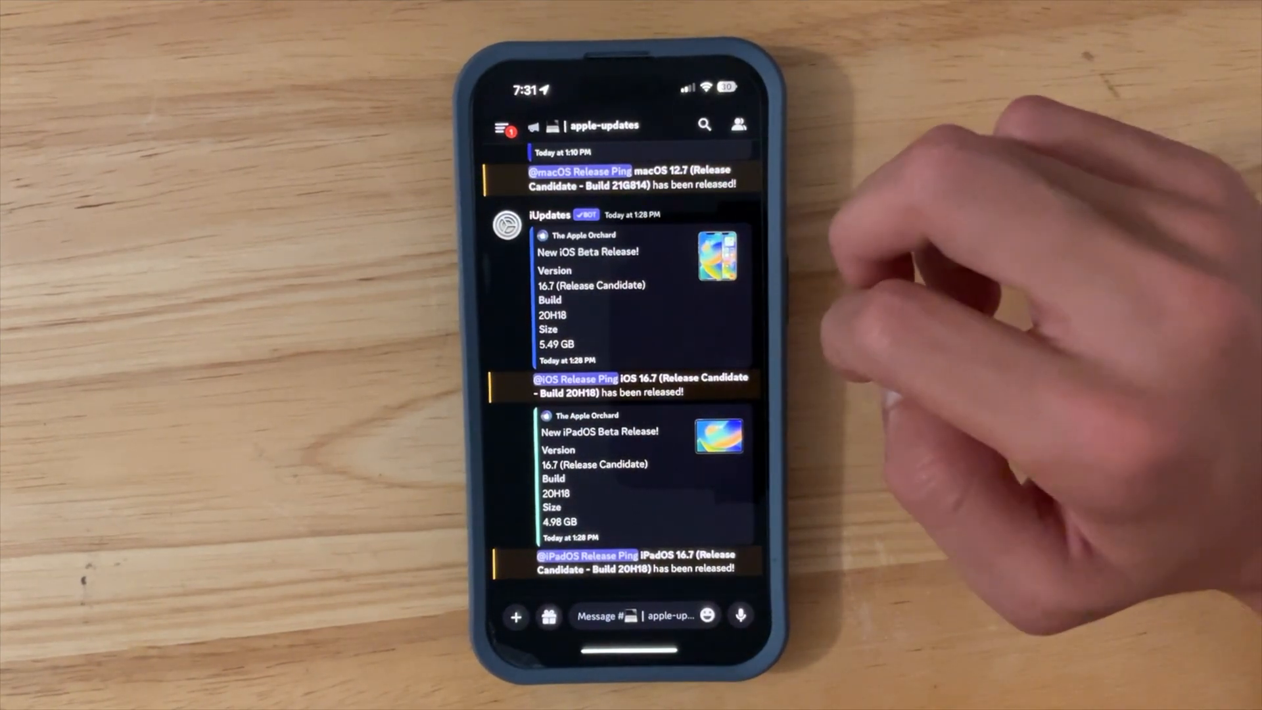
scroll("down", 3)
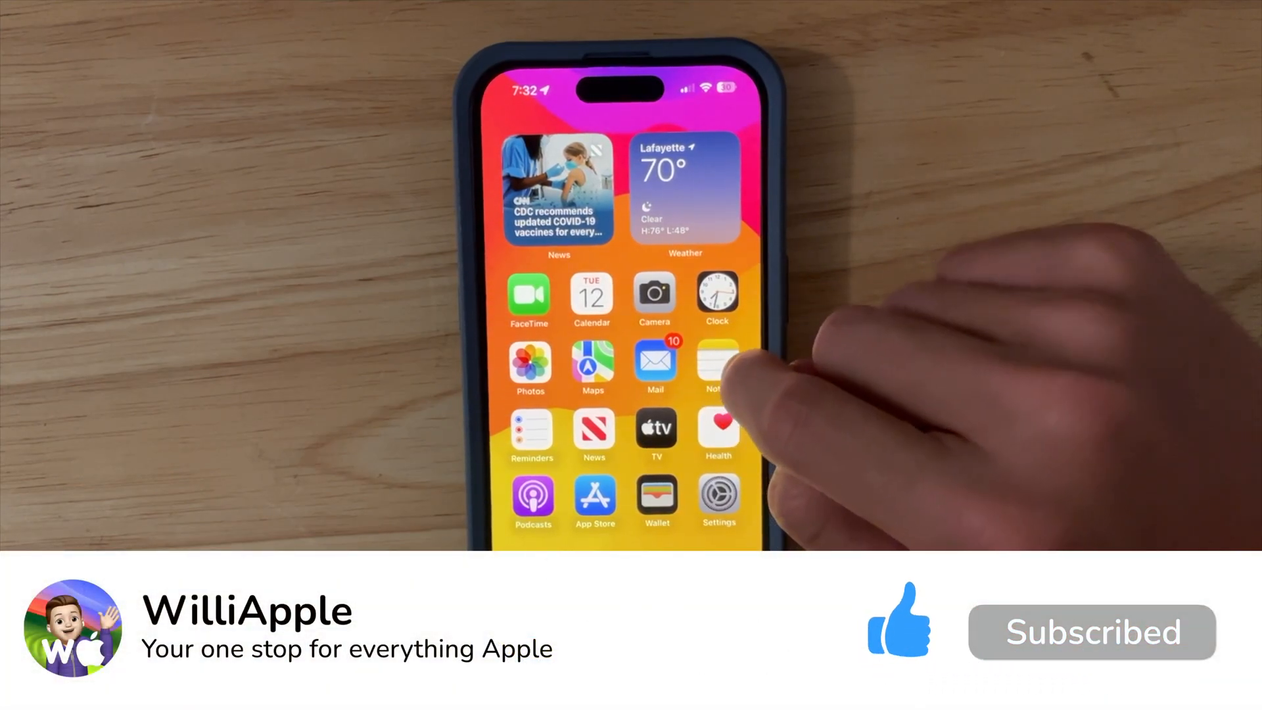
left_click(592, 295)
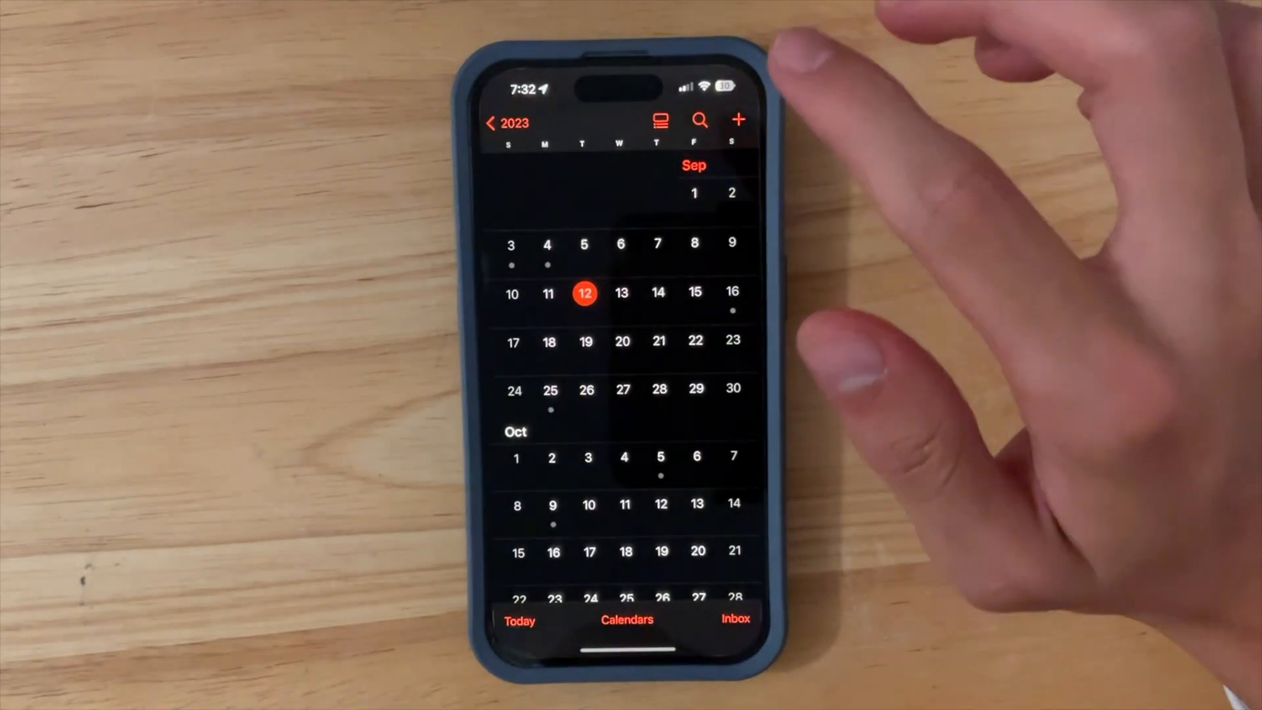